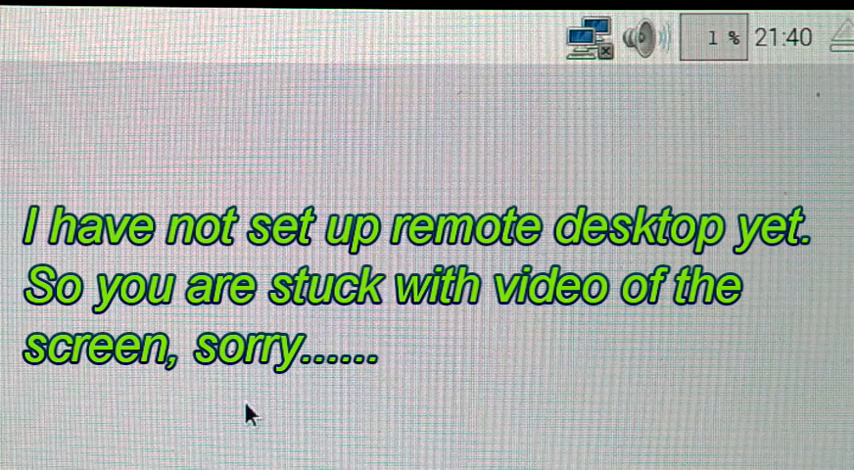
{"action": "mouse_move", "coordinate": [497, 188]}
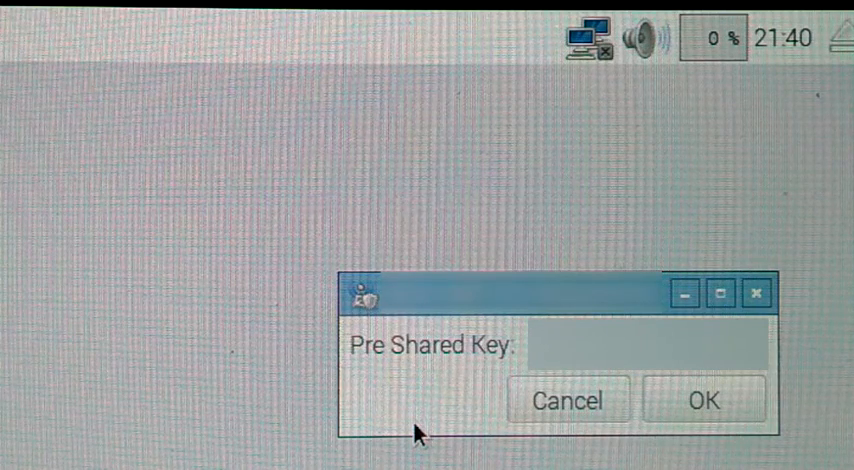
{"action": "mouse_move", "coordinate": [630, 452]}
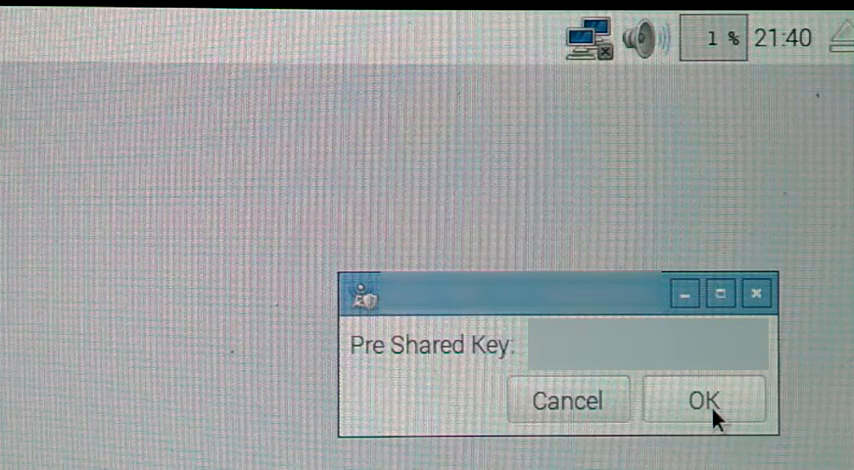
Close the Pre Shared Key prompt with the key field left empty.
{"action": "left_click", "coordinate": [708, 399]}
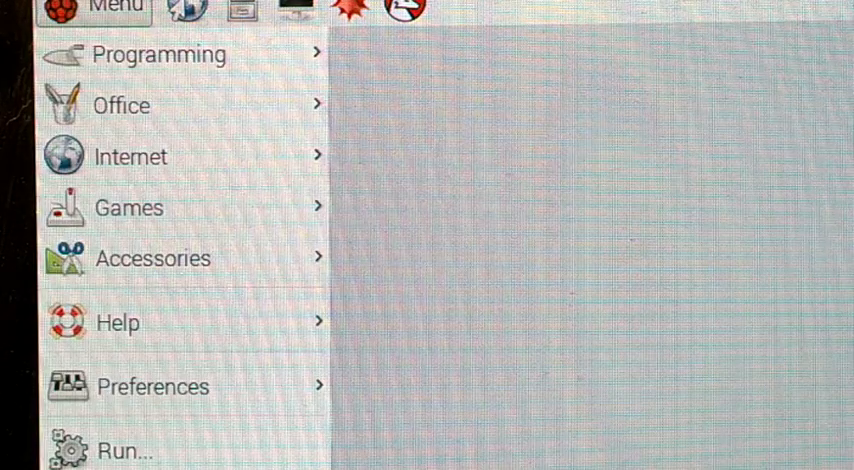
Show the Preferences submenu listing the configuration tools.
{"action": "left_click", "coordinate": [152, 386]}
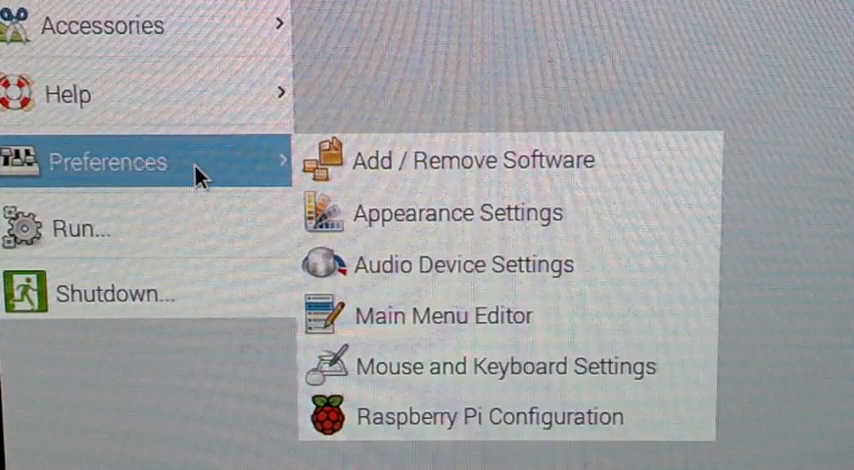
{"action": "mouse_move", "coordinate": [620, 290]}
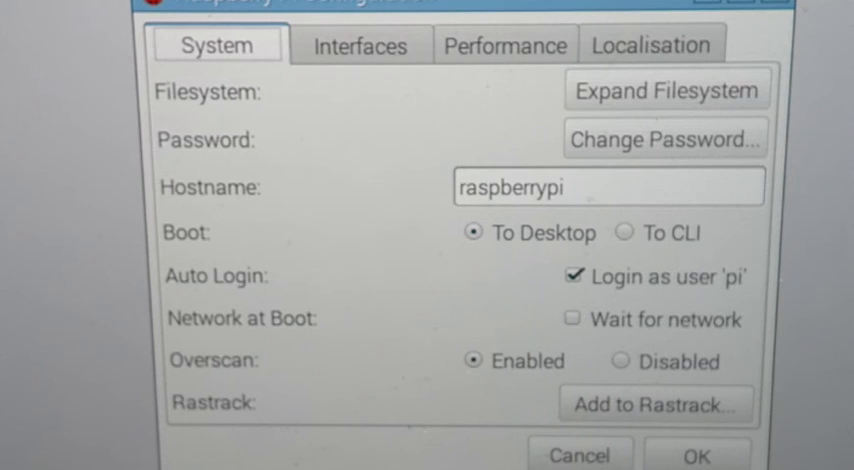
{"action": "mouse_move", "coordinate": [417, 316]}
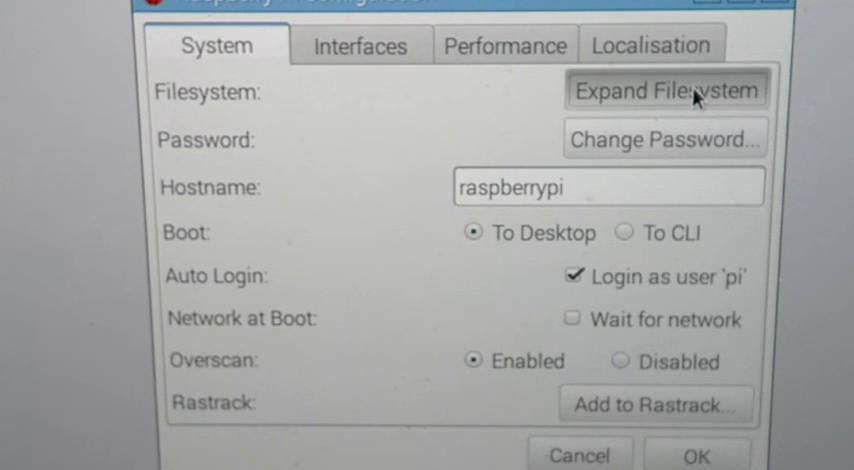
Expand the filesystem to use all storage and confirm the reboot.
{"action": "left_click", "coordinate": [665, 89]}
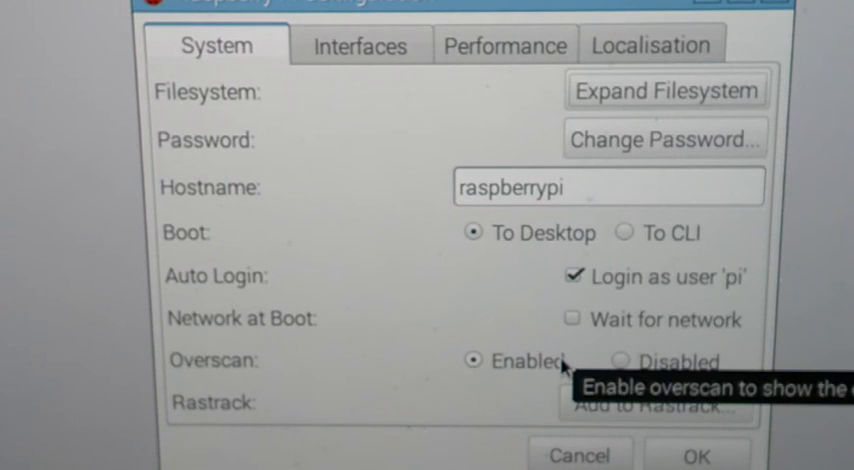
{"action": "mouse_move", "coordinate": [275, 70]}
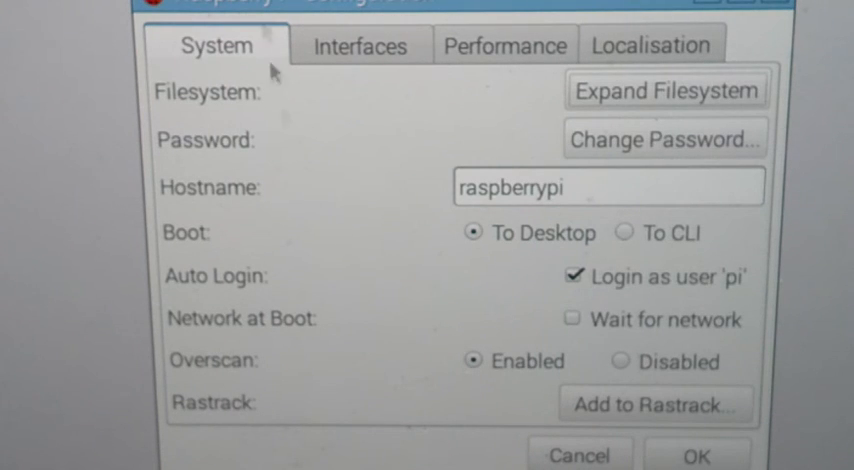
{"action": "mouse_move", "coordinate": [345, 72]}
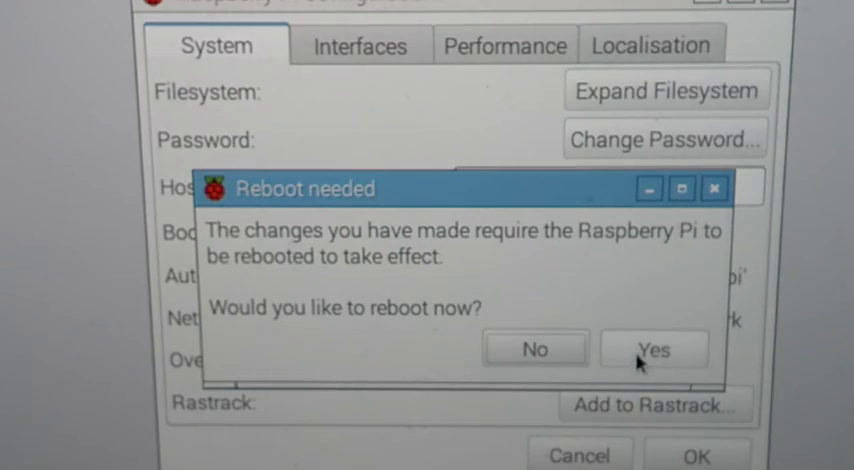
{"action": "left_click", "coordinate": [654, 349]}
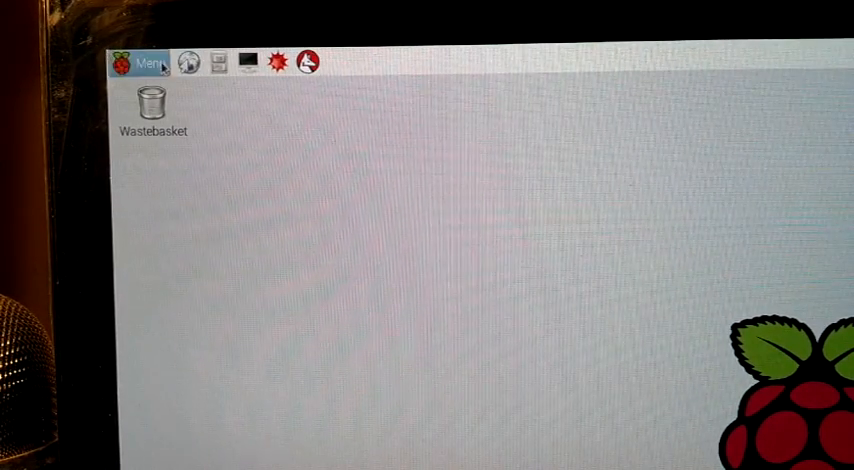
Run 'sudo apt-get update' in a new terminal window.
{"action": "left_click", "coordinate": [248, 62]}
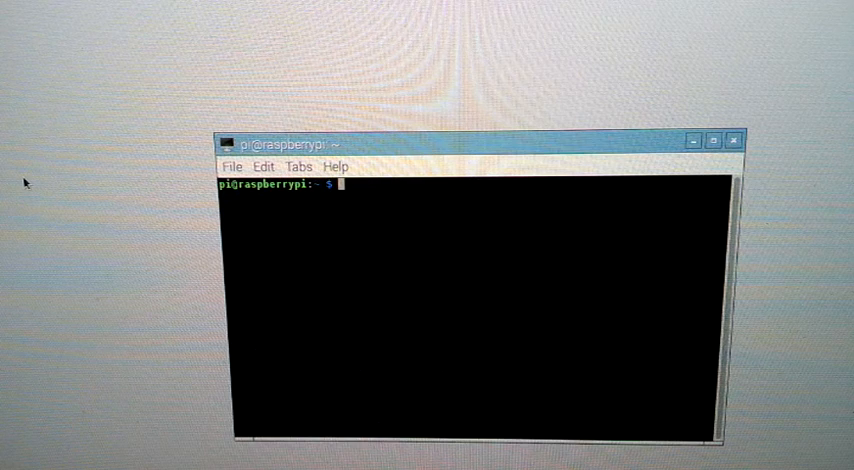
{"action": "type", "text": "sudo"}
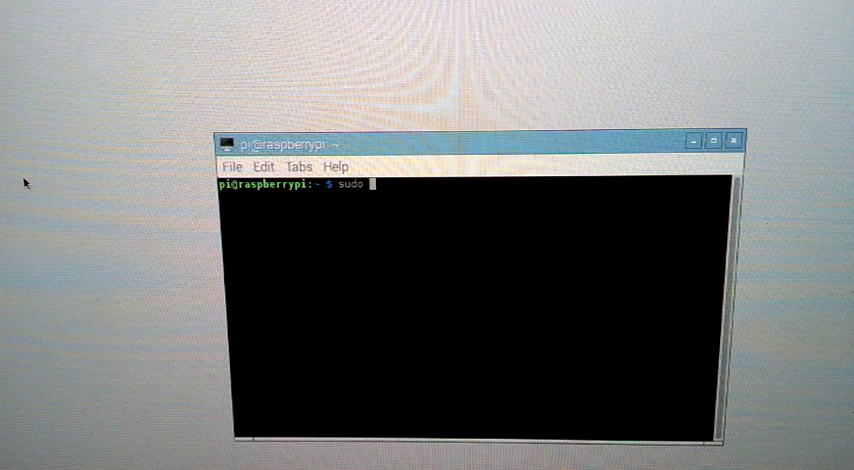
{"action": "type", "text": "apt-"}
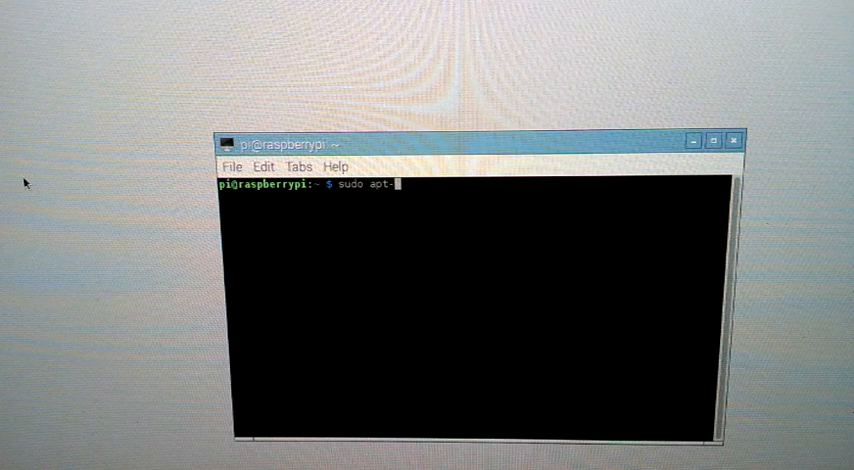
{"action": "type", "text": "et"}
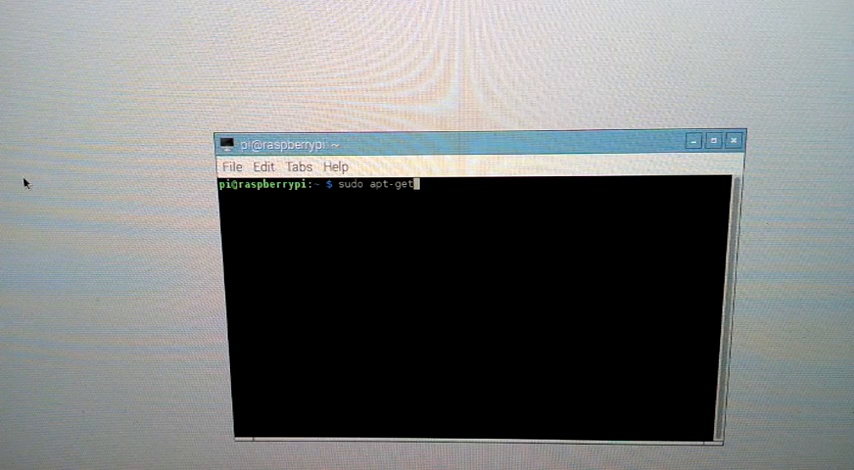
{"action": "type", "text": "upd"}
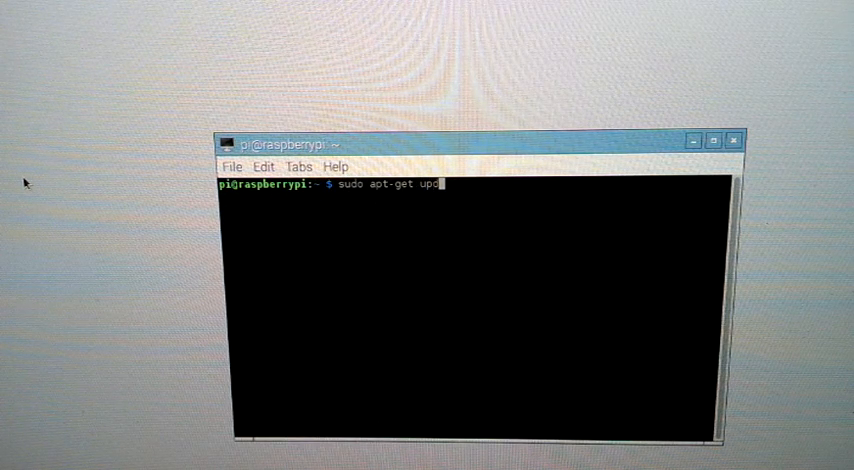
{"action": "type", "text": "as"}
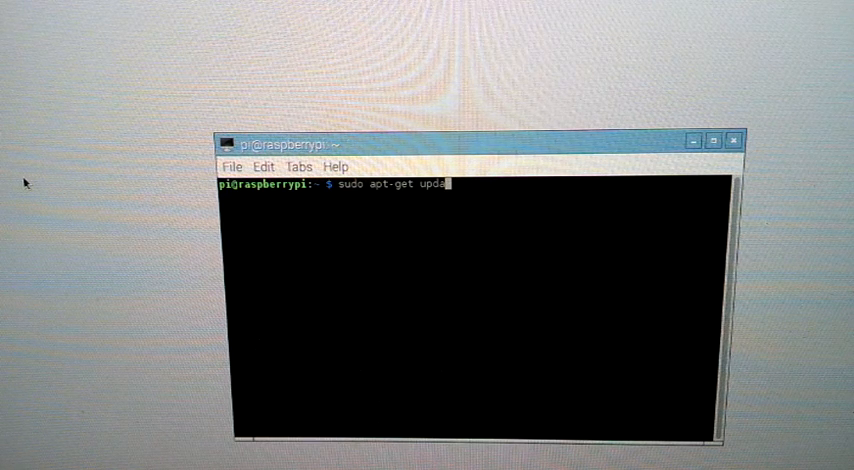
{"action": "type", "text": "te"}
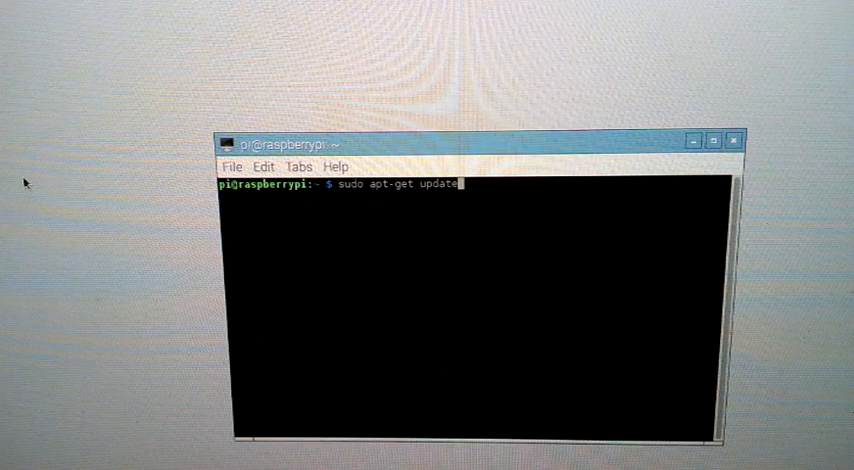
{"action": "key", "text": "Return"}
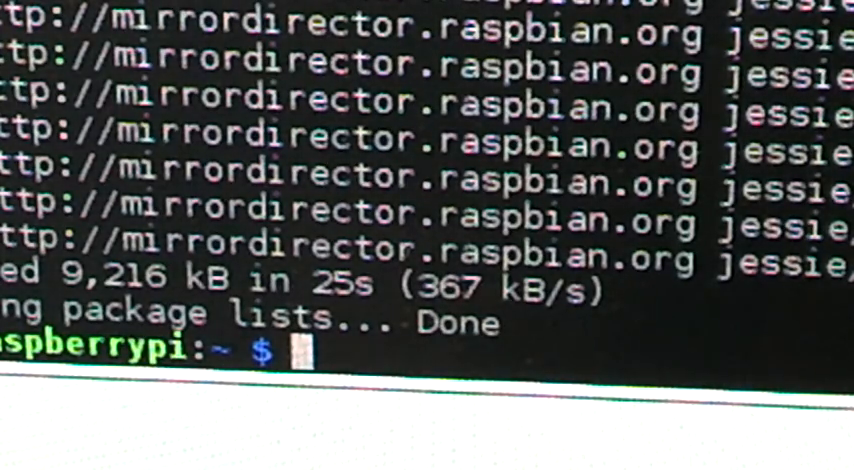
Run 'sudo apt-get install xrdp' in the terminal.
{"action": "type", "text": "sudo"}
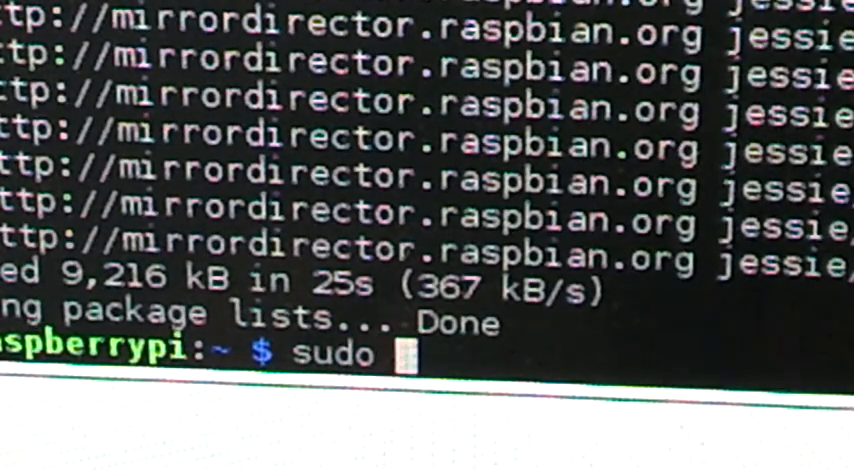
{"action": "type", "text": "apt-g"}
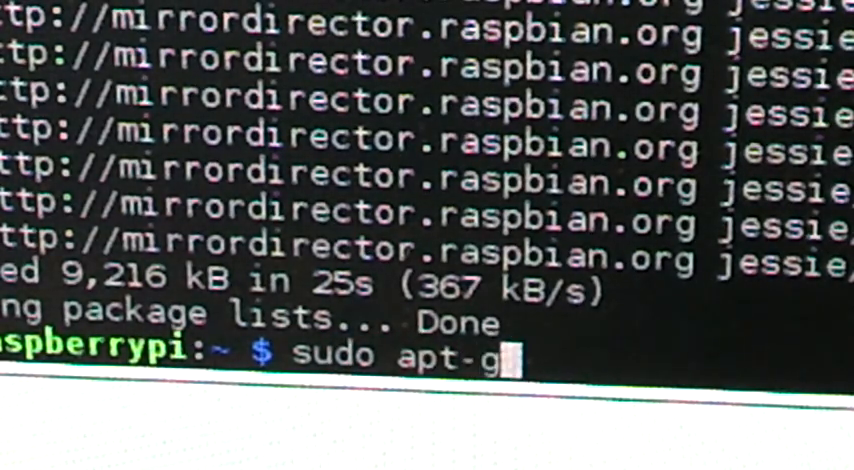
{"action": "type", "text": "et"}
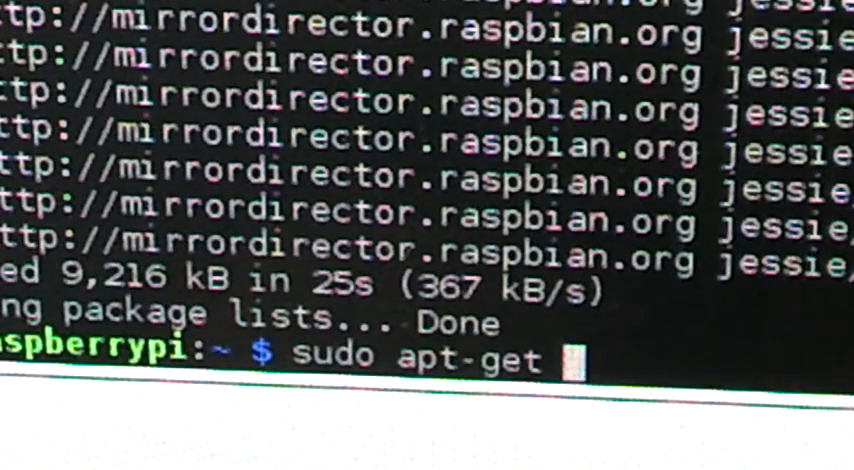
{"action": "type", "text": "insta"}
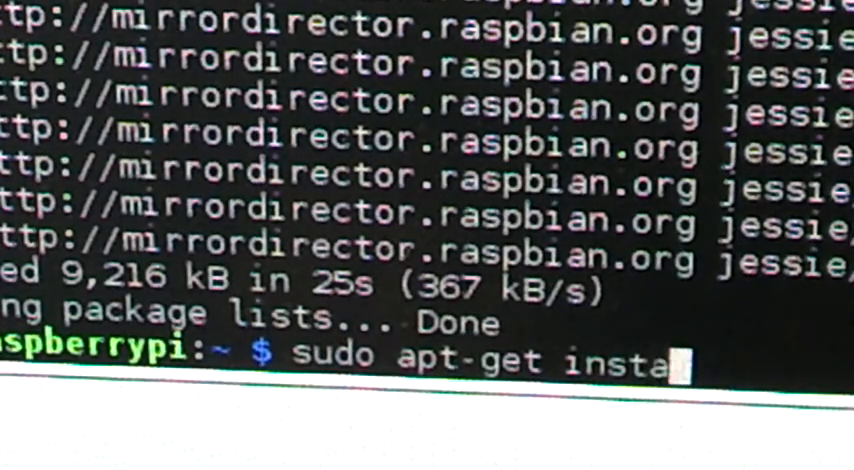
{"action": "type", "text": "ll"}
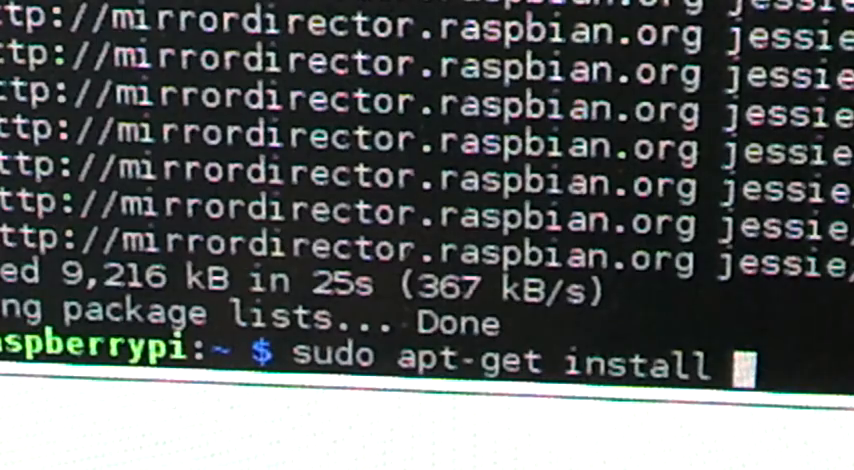
{"action": "type", "text": "x"}
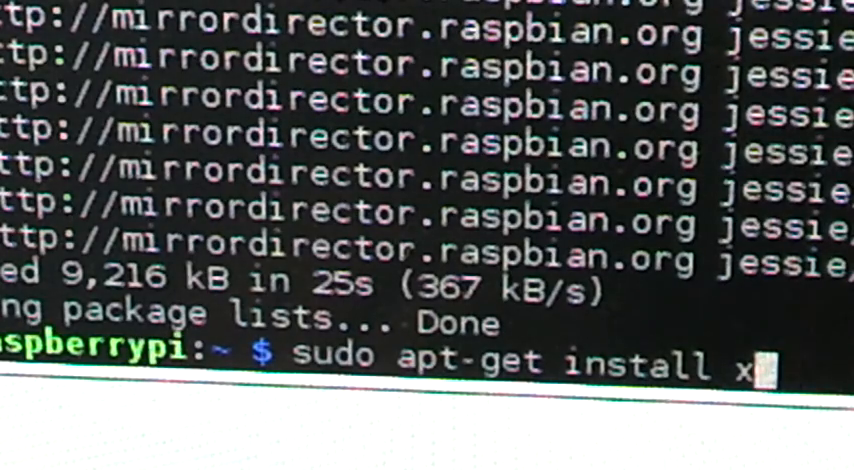
{"action": "type", "text": "rdp"}
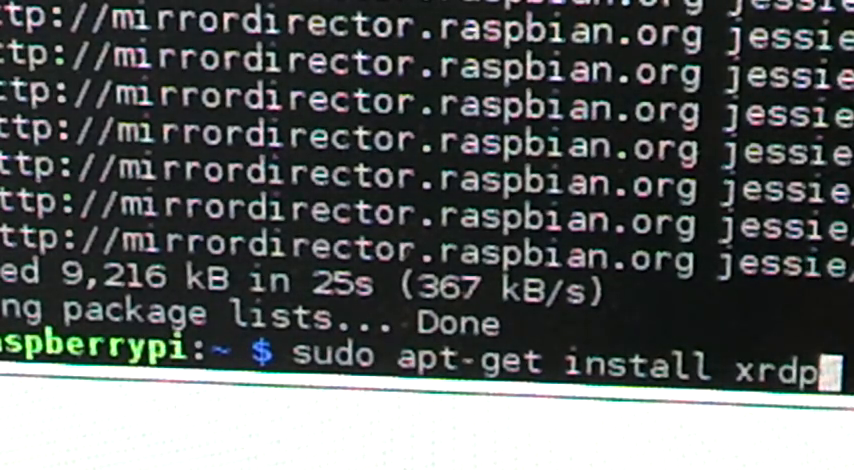
{"action": "key", "text": "Return"}
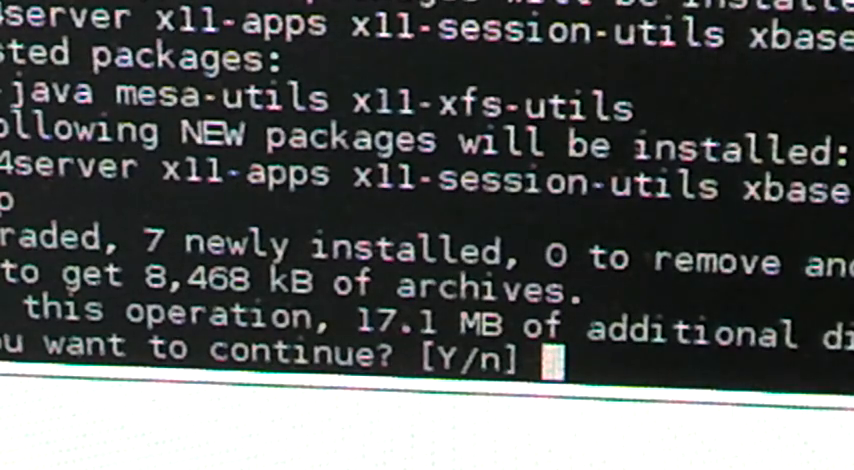
Answer y to proceed and follow the xrdp packages downloading and unpacking.
{"action": "type", "text": "y"}
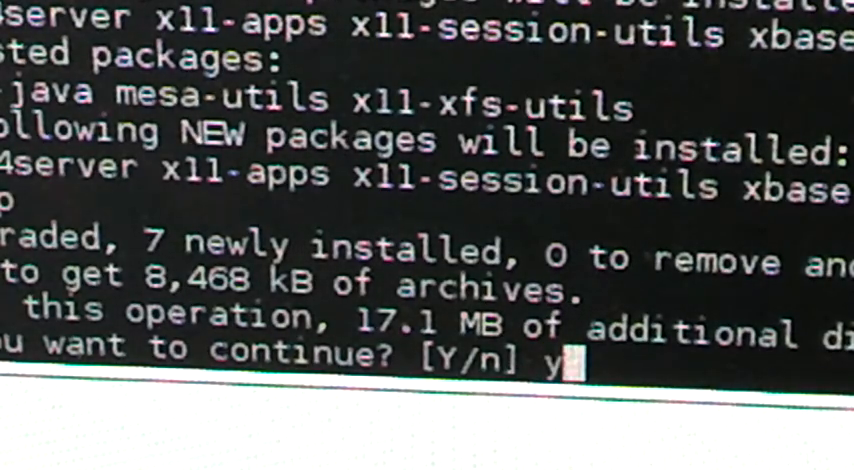
{"action": "key", "text": "Return"}
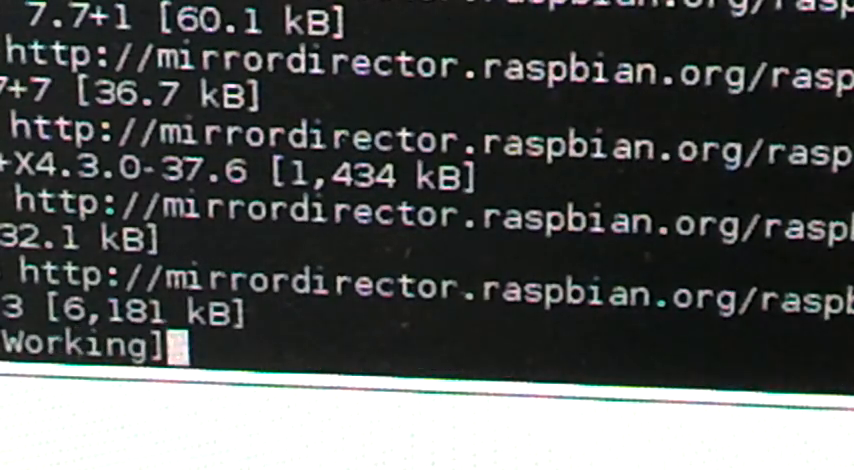
{"action": "scroll", "scroll_direction": "down", "scroll_amount": 3}
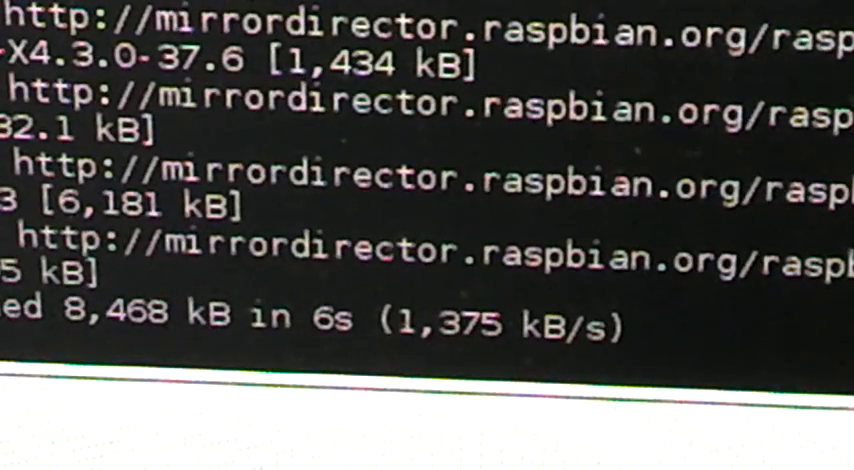
{"action": "scroll", "scroll_direction": "down", "scroll_amount": 3}
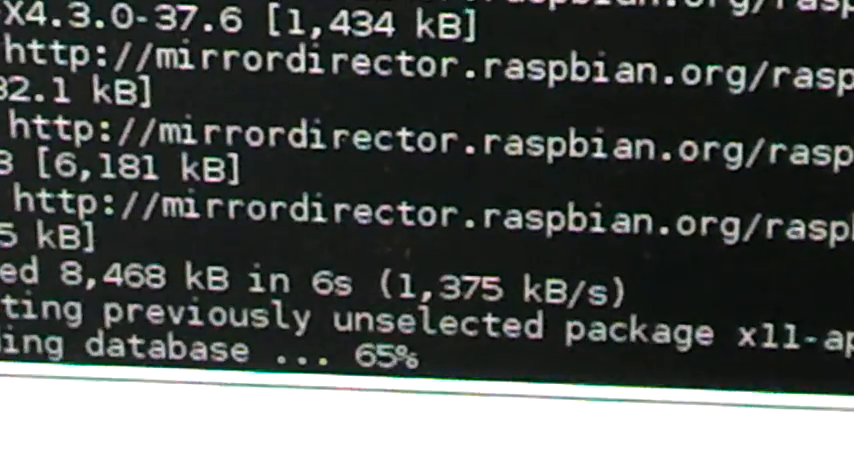
{"action": "scroll", "scroll_direction": "down", "scroll_amount": 3}
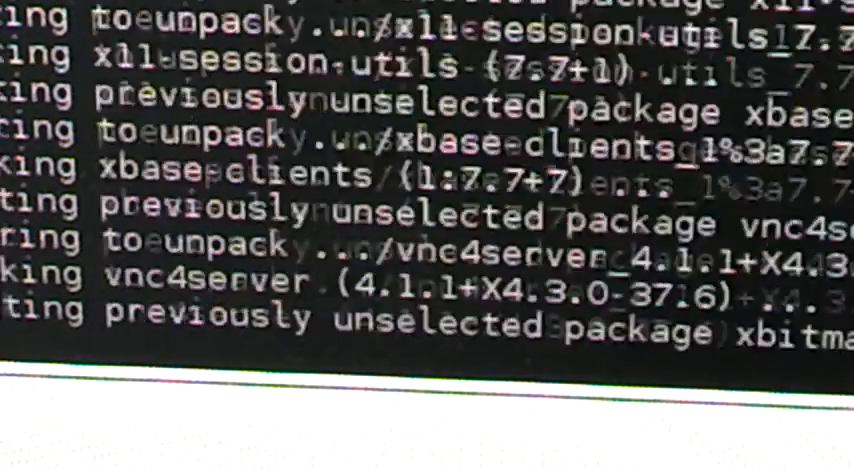
{"action": "scroll", "scroll_direction": "down", "scroll_amount": 3}
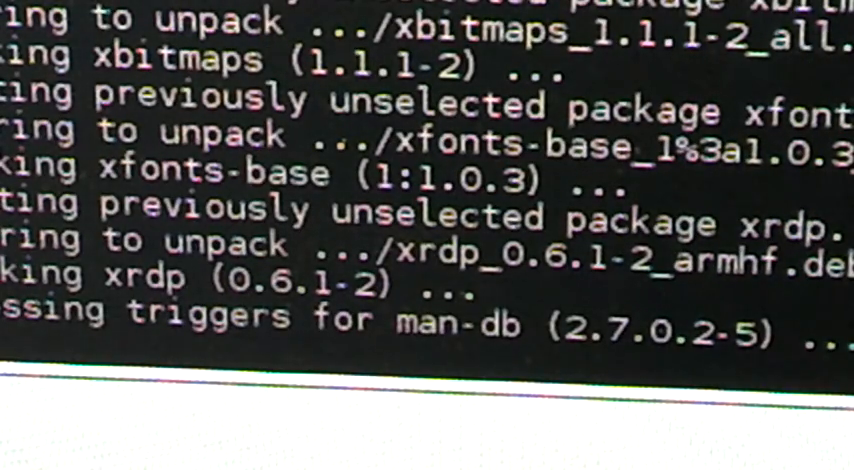
{"action": "scroll", "scroll_direction": "down", "scroll_amount": 3}
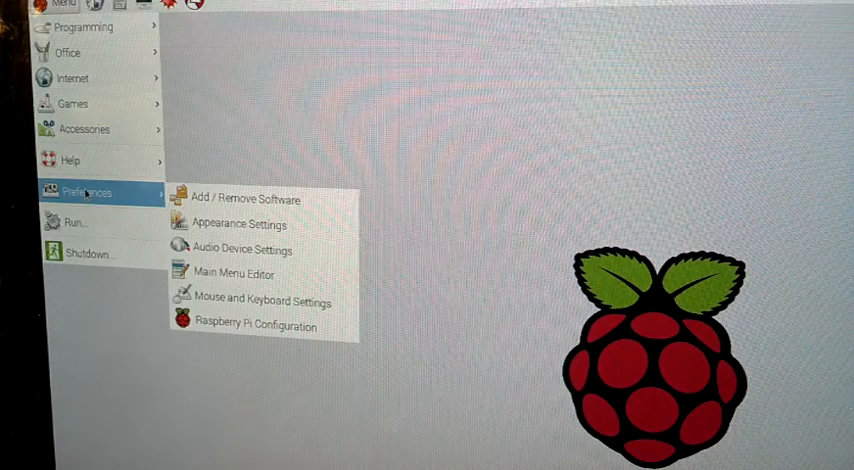
{"action": "mouse_move", "coordinate": [240, 224]}
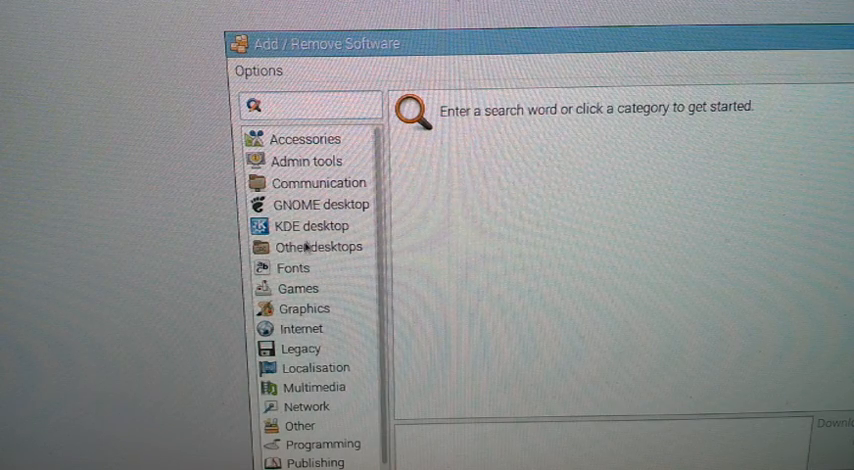
Read the aldo Morse code trainer description under Communication packages.
{"action": "left_click", "coordinate": [315, 182]}
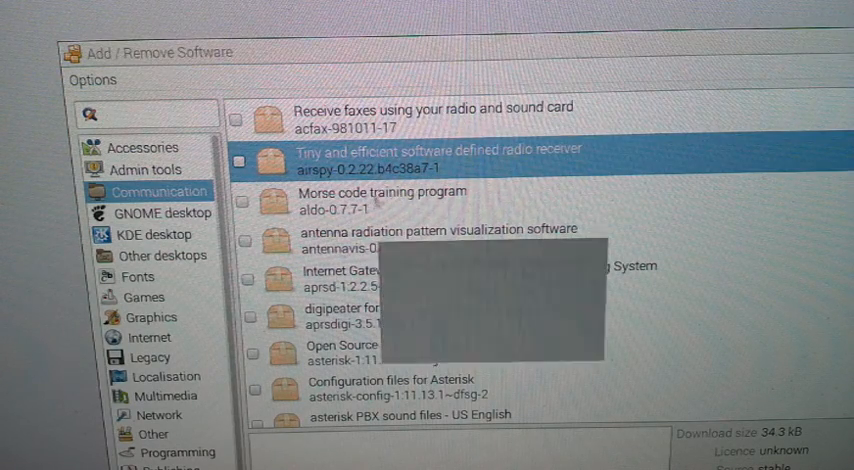
{"action": "left_click", "coordinate": [390, 204]}
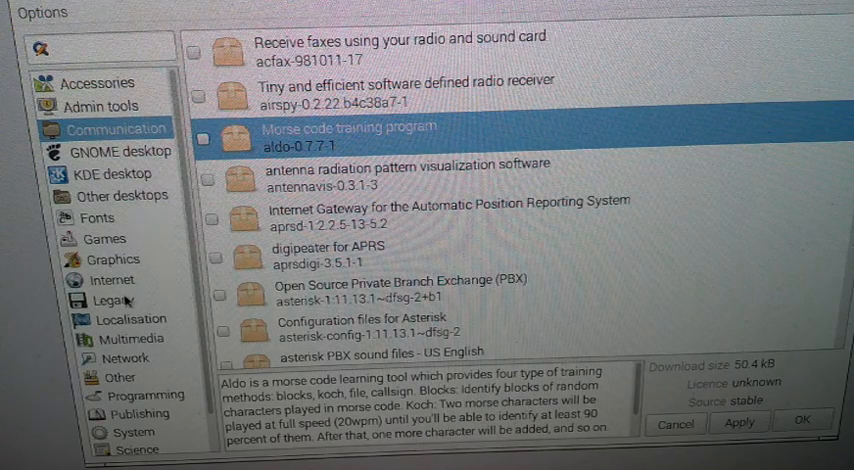
{"action": "scroll", "scroll_direction": "down", "scroll_amount": 3}
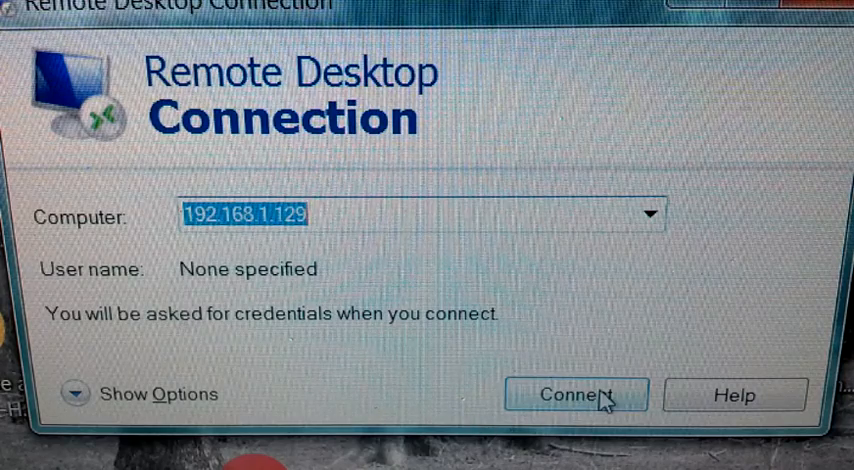
Connect to 192.168.1.129 and enter 'pi' as the xrdp username.
{"action": "left_click", "coordinate": [580, 394]}
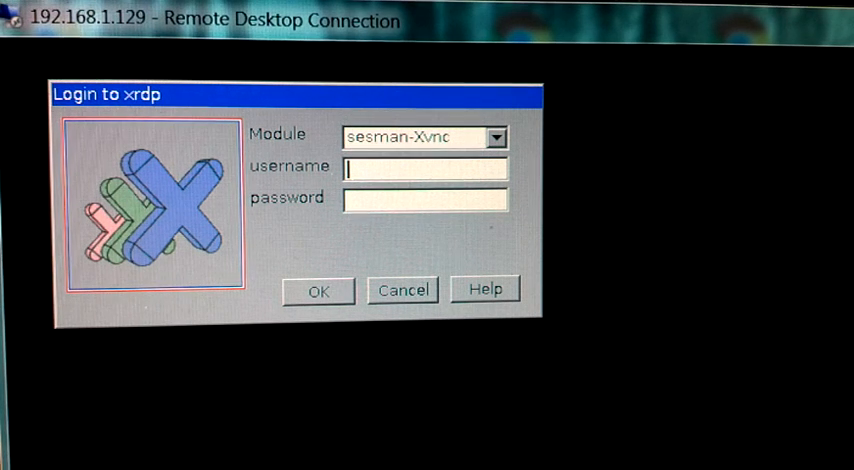
{"action": "type", "text": "pi"}
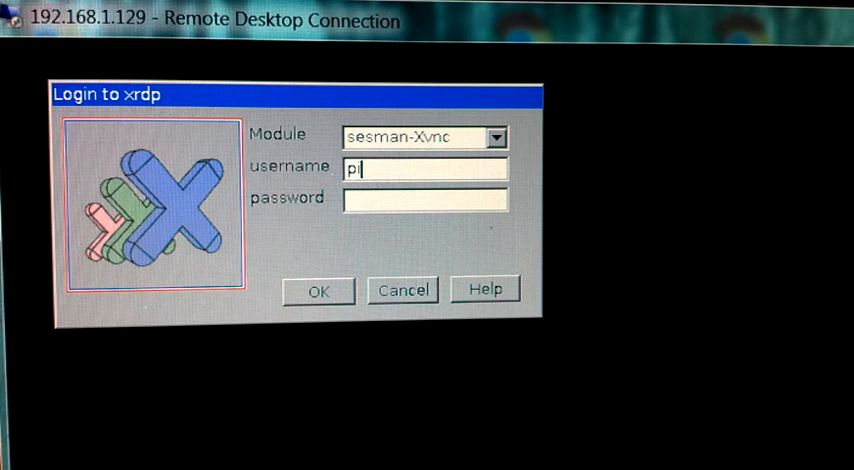